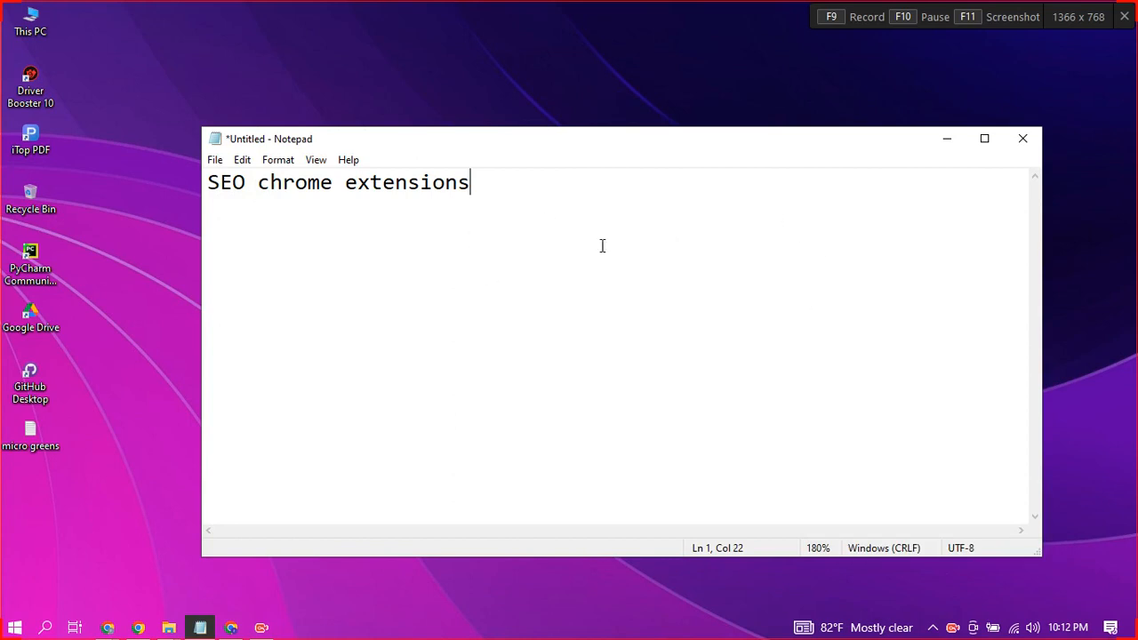
pyautogui.moveTo(271, 588)
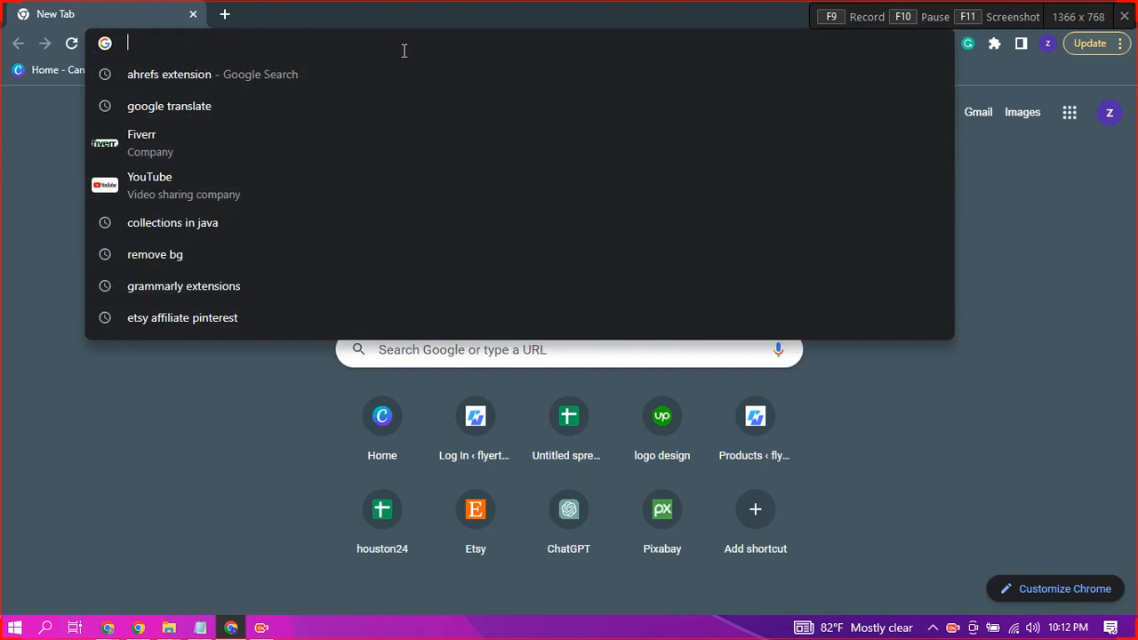
# Search 'ahrefs extension' and open the SEO Toolbar by Ahrefs page
pyautogui.write('ahrefs extension')
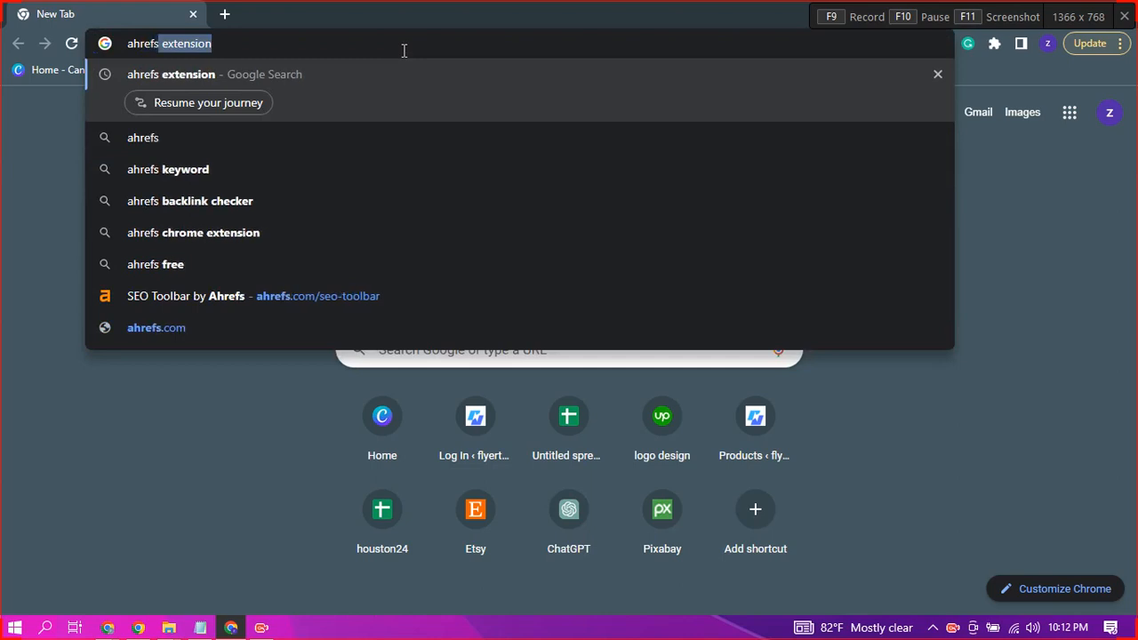
pyautogui.moveTo(207, 48)
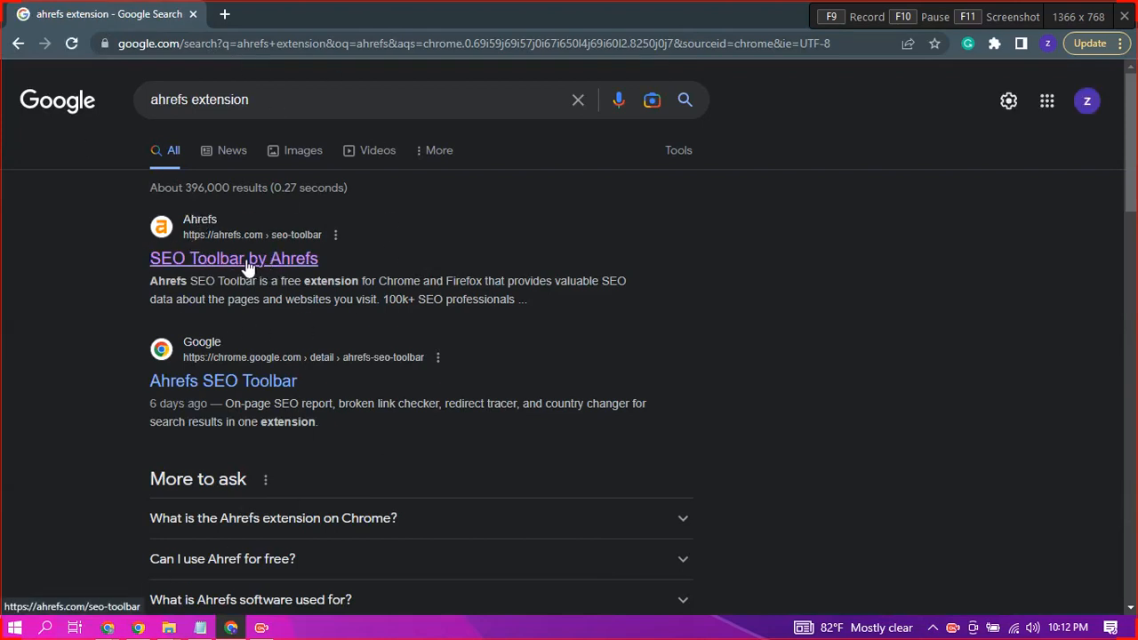
pyautogui.click(233, 257)
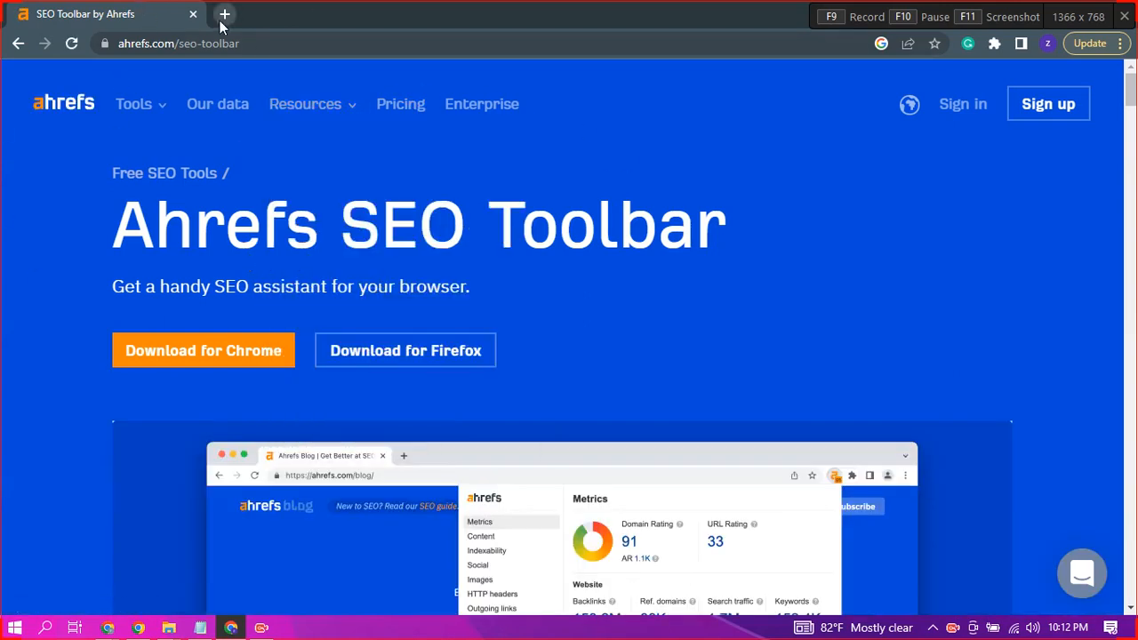
# Search Google for 'valentine flyers' in a new tab
pyautogui.click(224, 13)
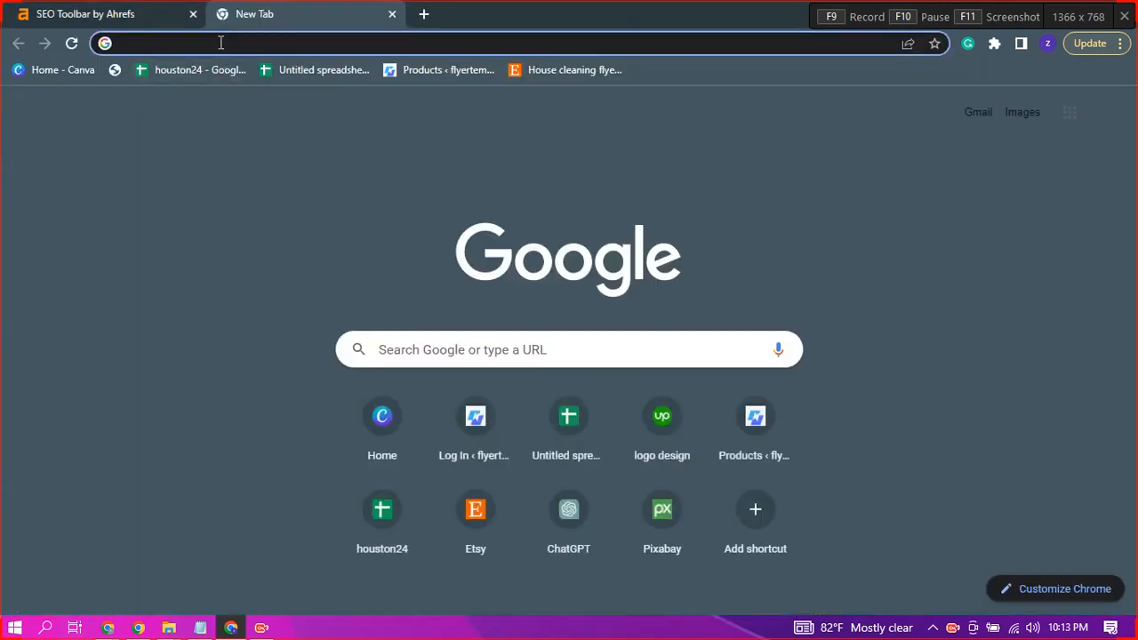
pyautogui.click(220, 43)
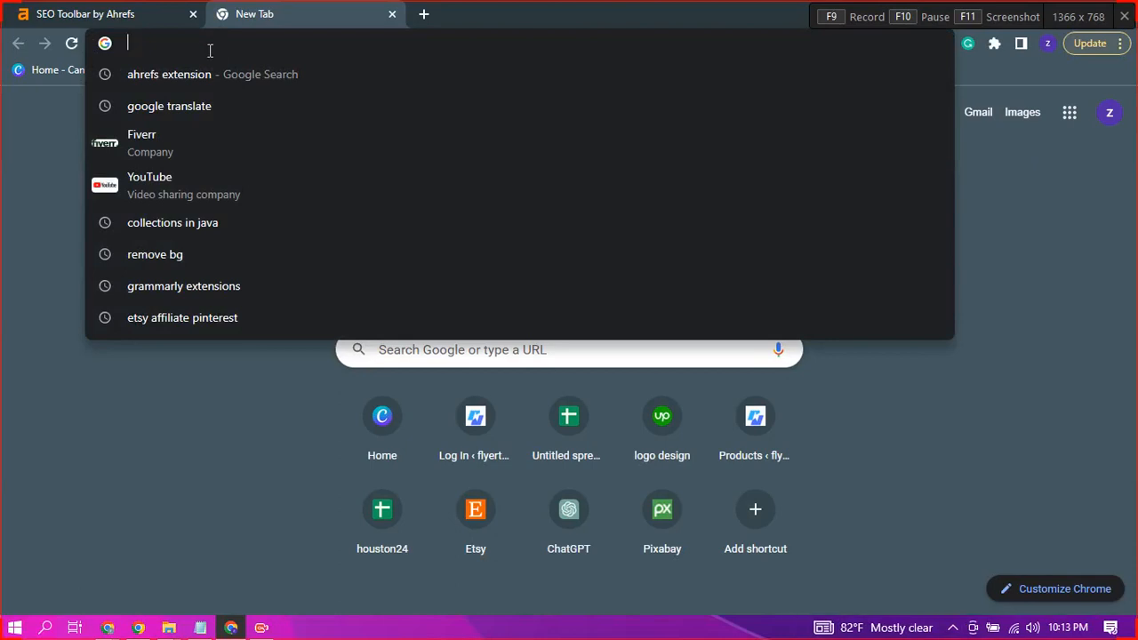
pyautogui.write('valant')
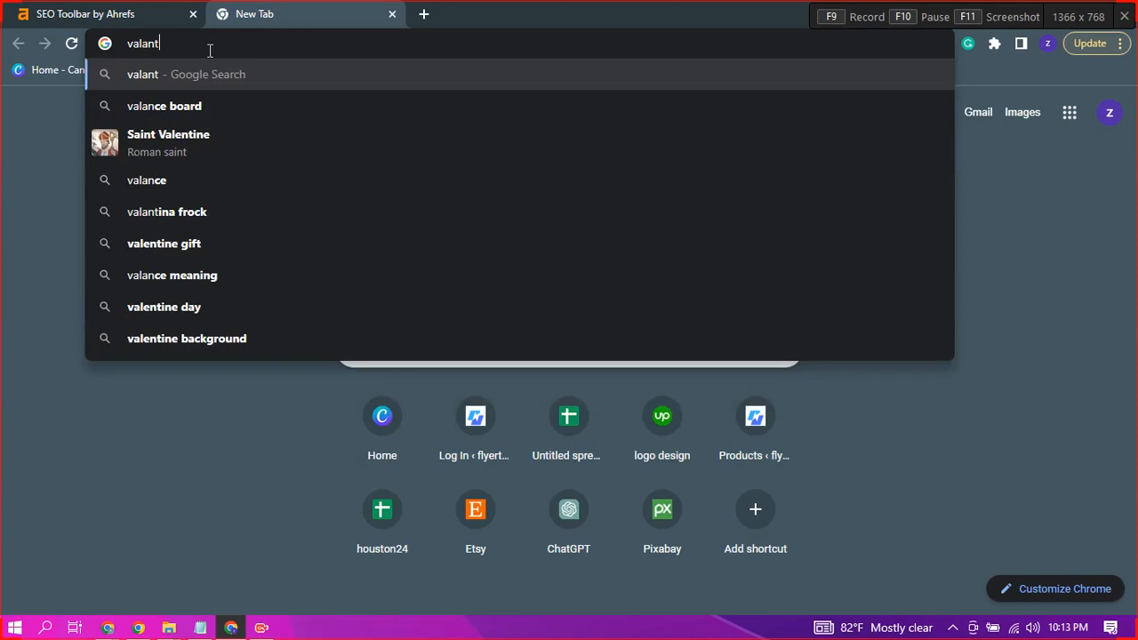
pyautogui.press('Backspace')
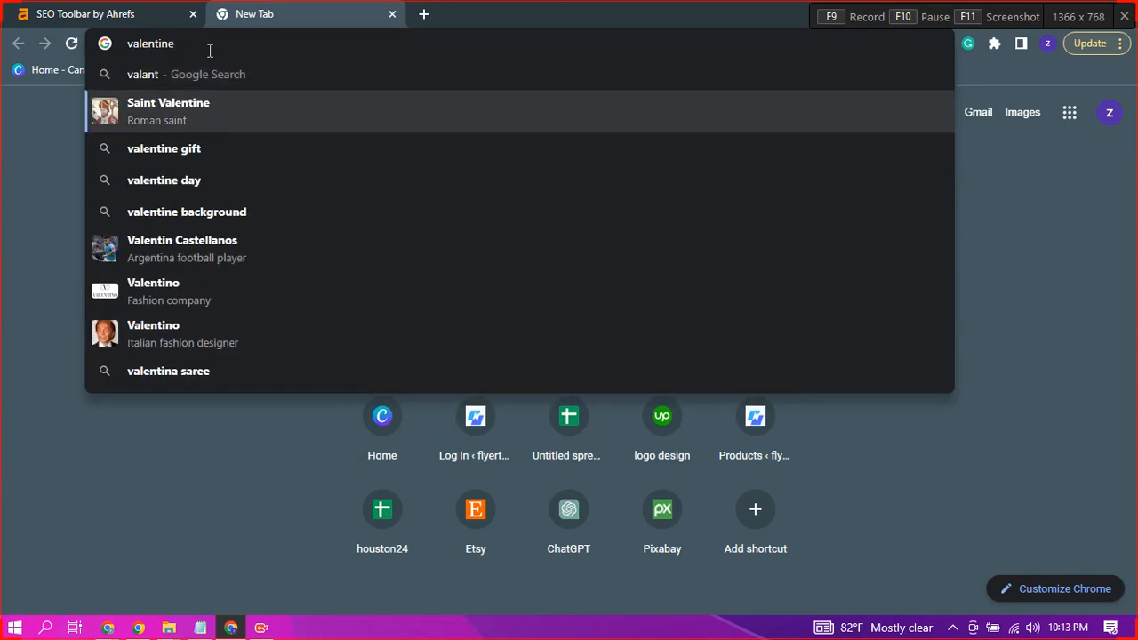
pyautogui.write('valentine+flyers&aqs=chrome..69i57j0i512l5j0i22i30l4.15594j1j7&sourceid=chrome&ie=UTF-8')
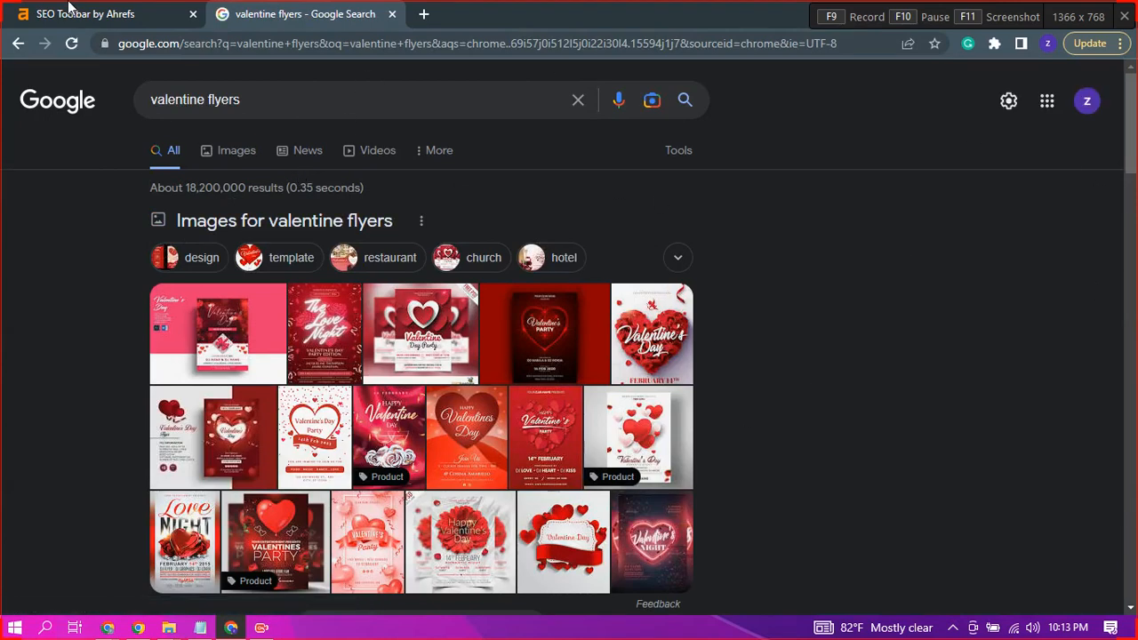
# Add the Ahrefs SEO Toolbar from the Chrome Web Store and view related extensions
pyautogui.click(86, 13)
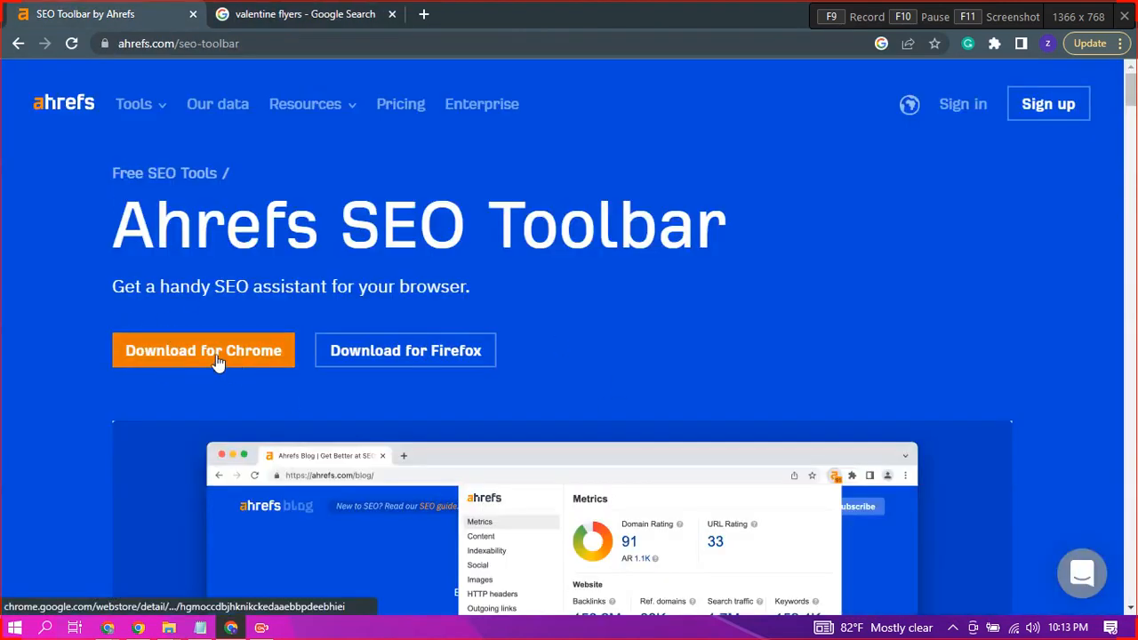
pyautogui.click(203, 350)
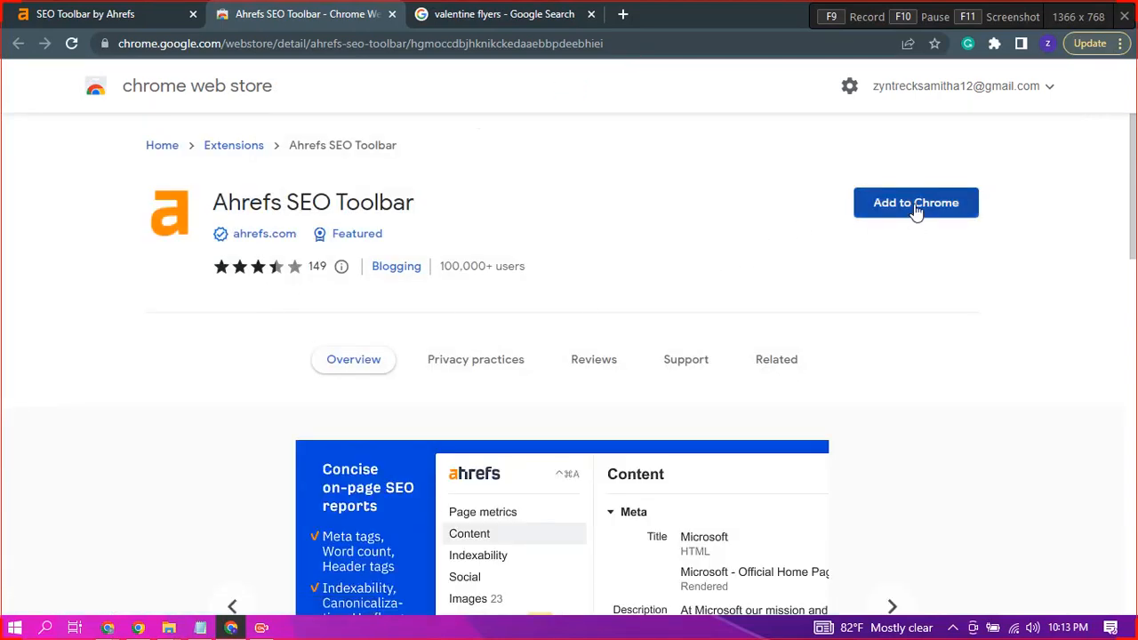
pyautogui.click(915, 203)
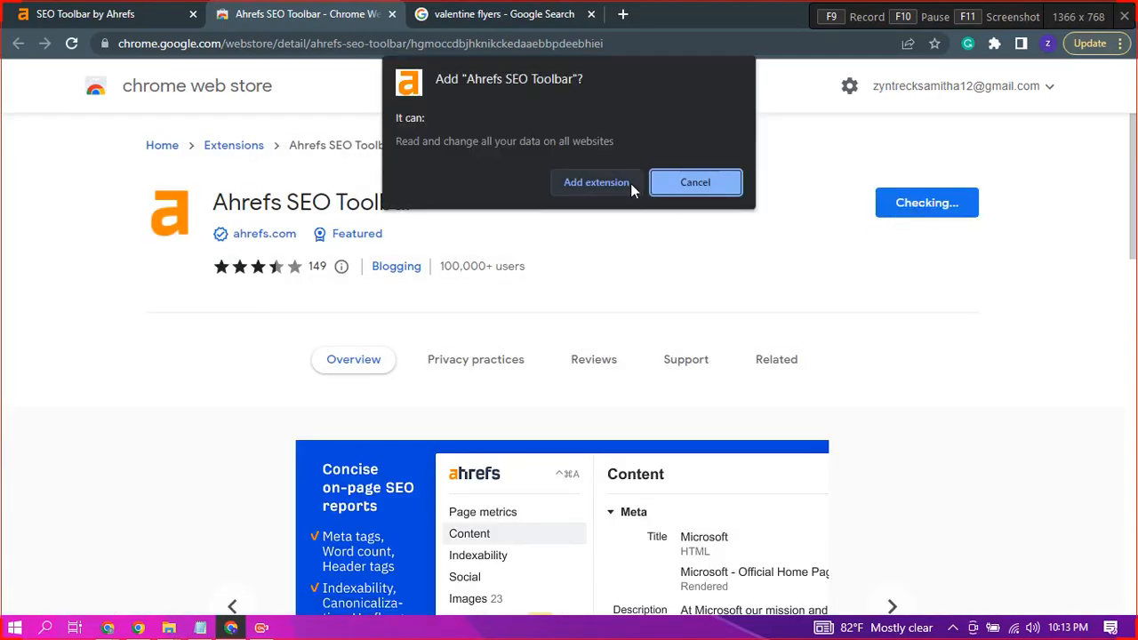
pyautogui.click(695, 182)
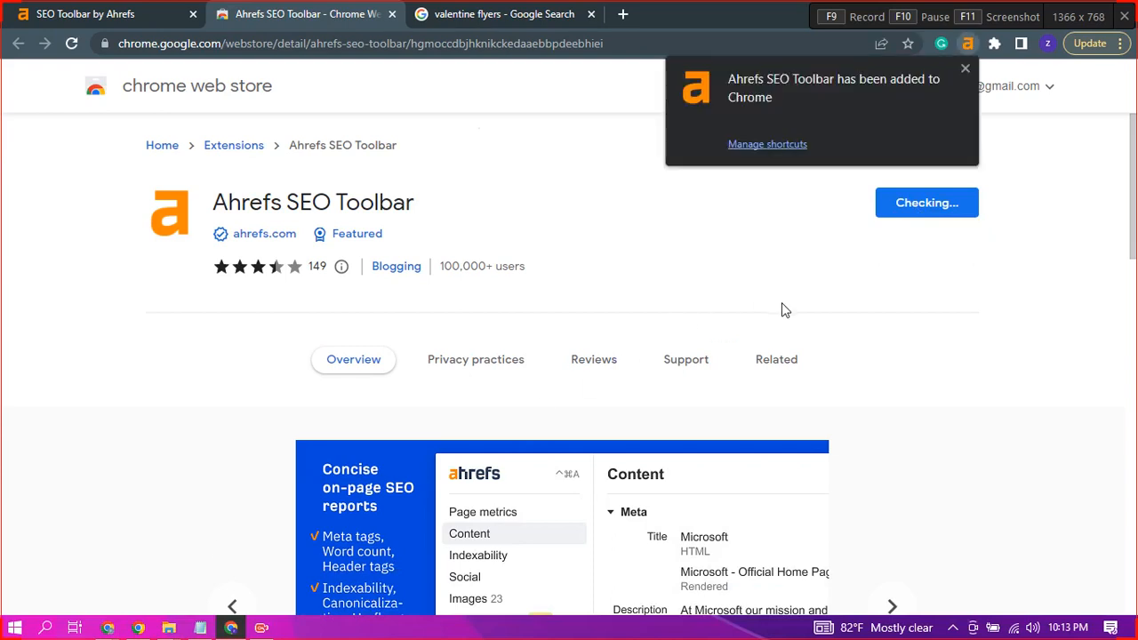
pyautogui.click(776, 359)
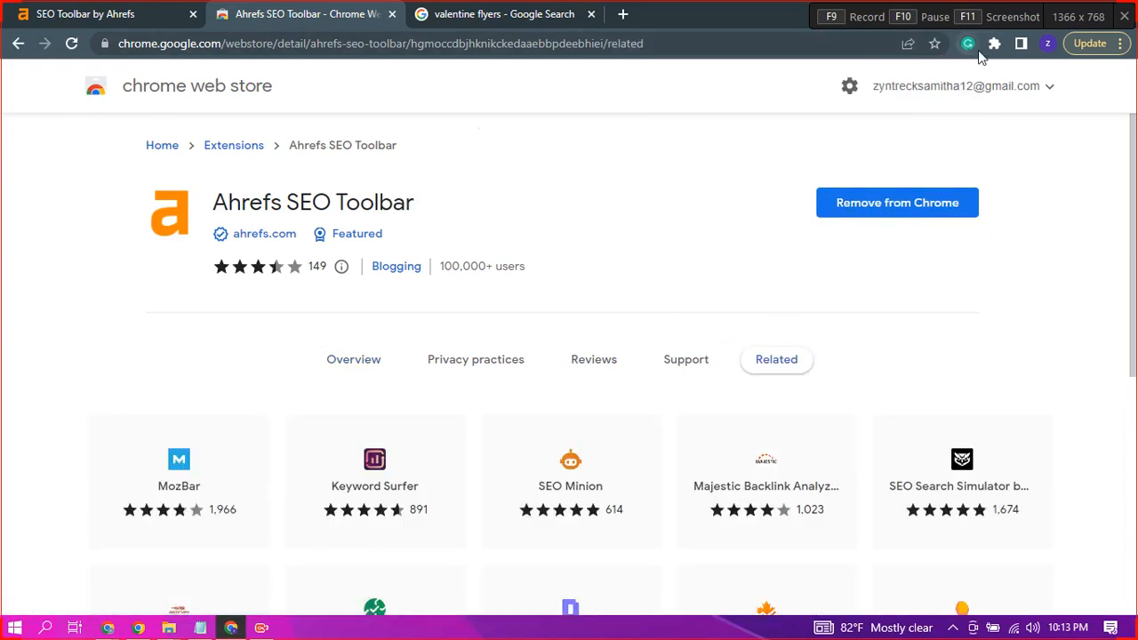
# Reload the 'valentine flyers' results to show Ahrefs keyword ideas, then type 'sri' in a new tab
pyautogui.click(994, 43)
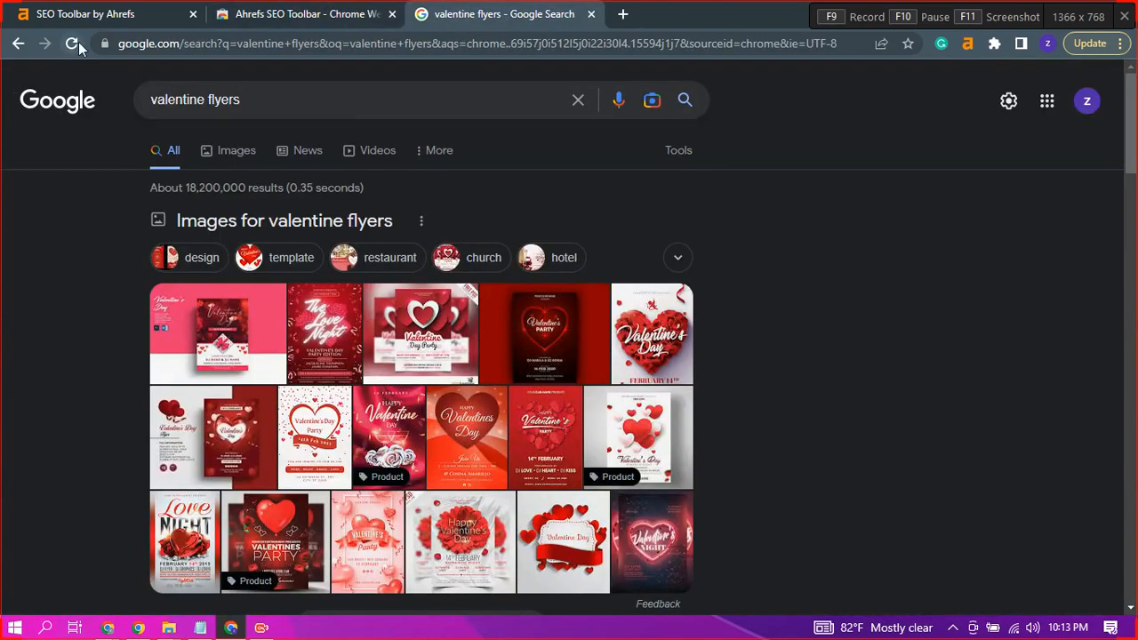
pyautogui.click(73, 43)
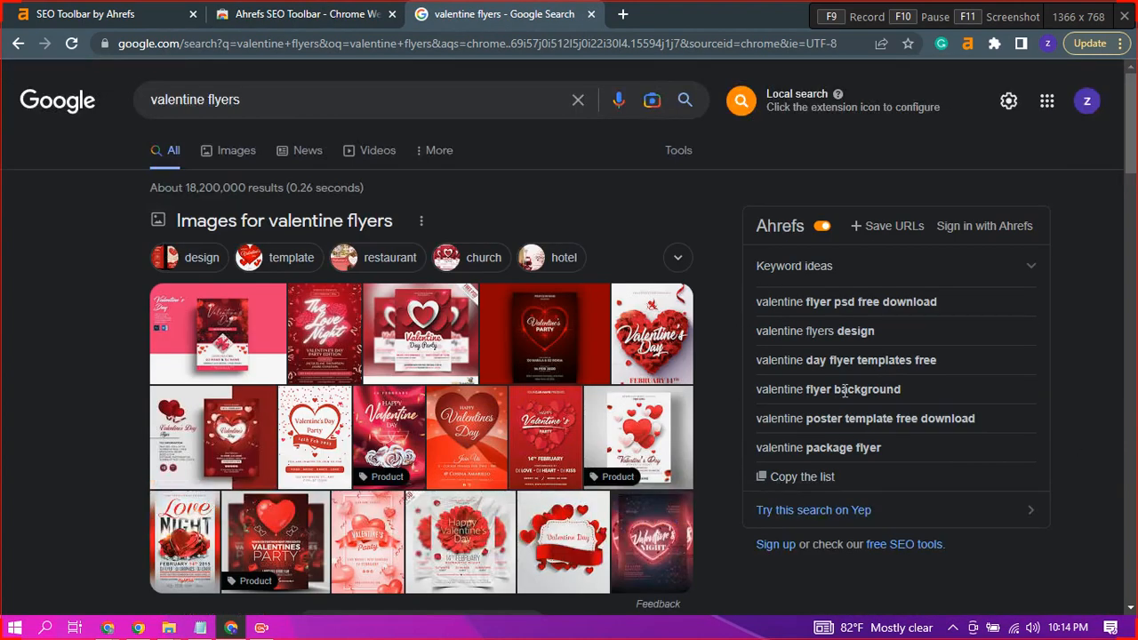
pyautogui.moveTo(786, 281)
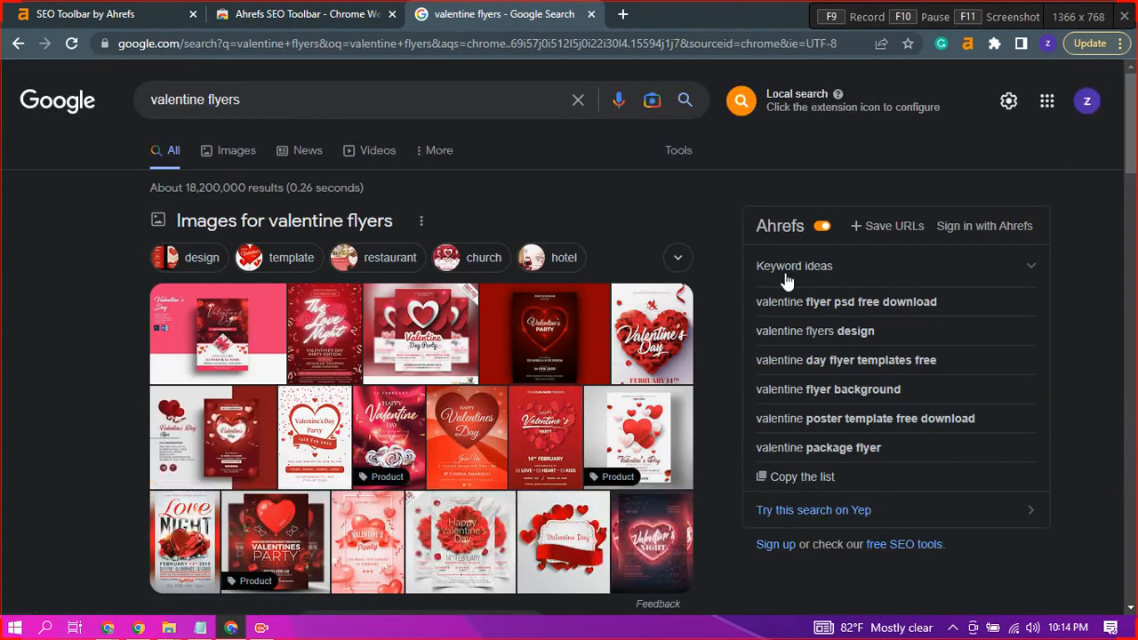
pyautogui.moveTo(860, 435)
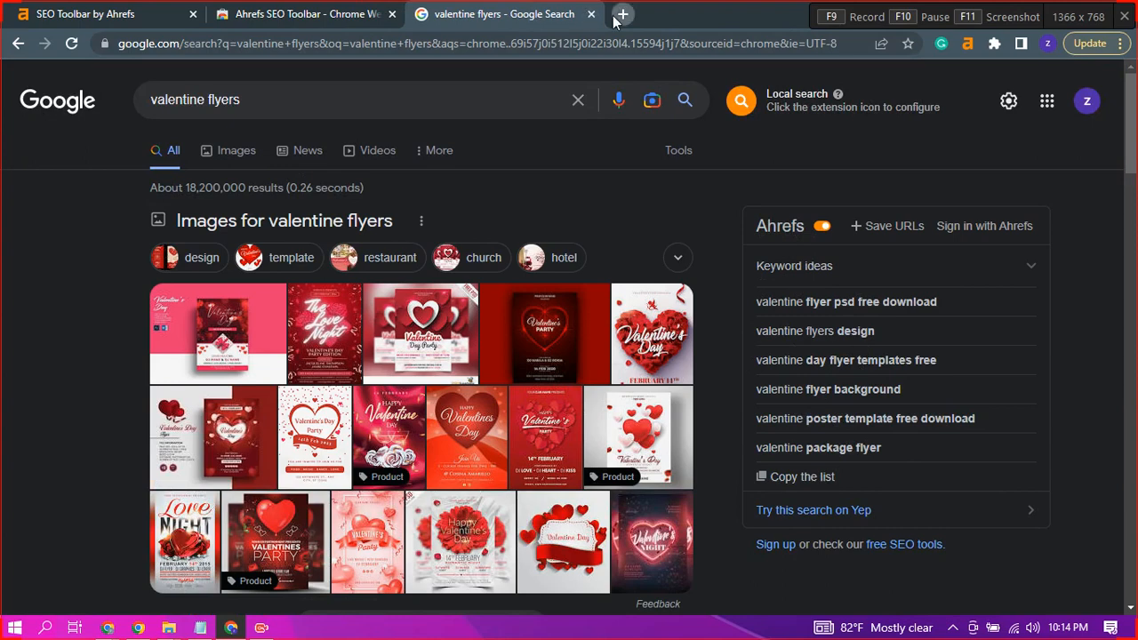
pyautogui.click(622, 13)
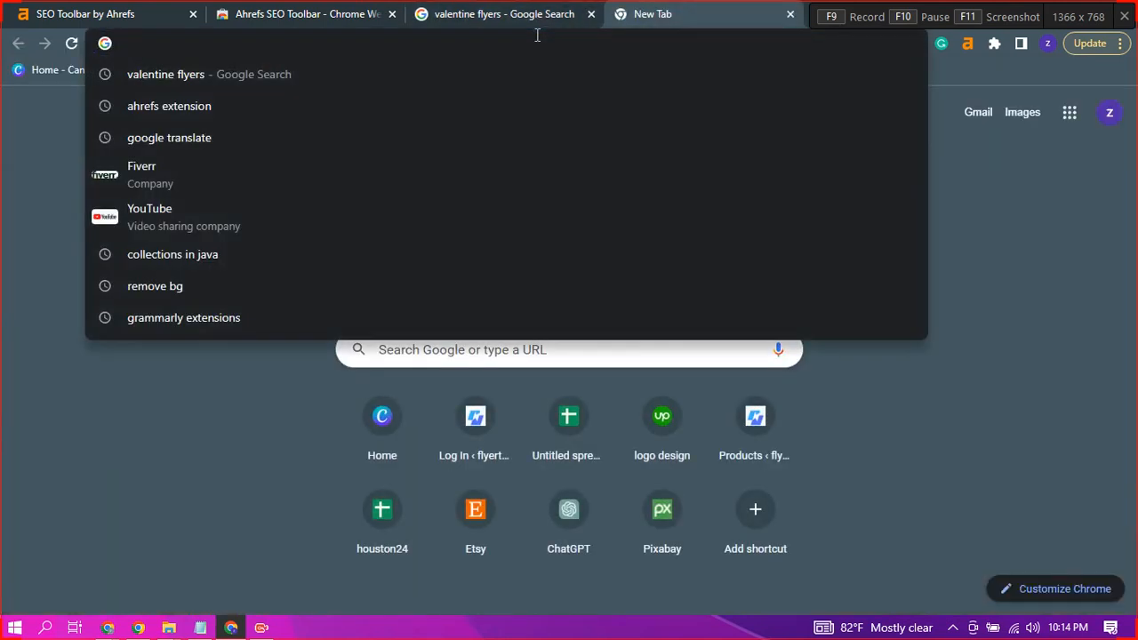
pyautogui.write('sri')
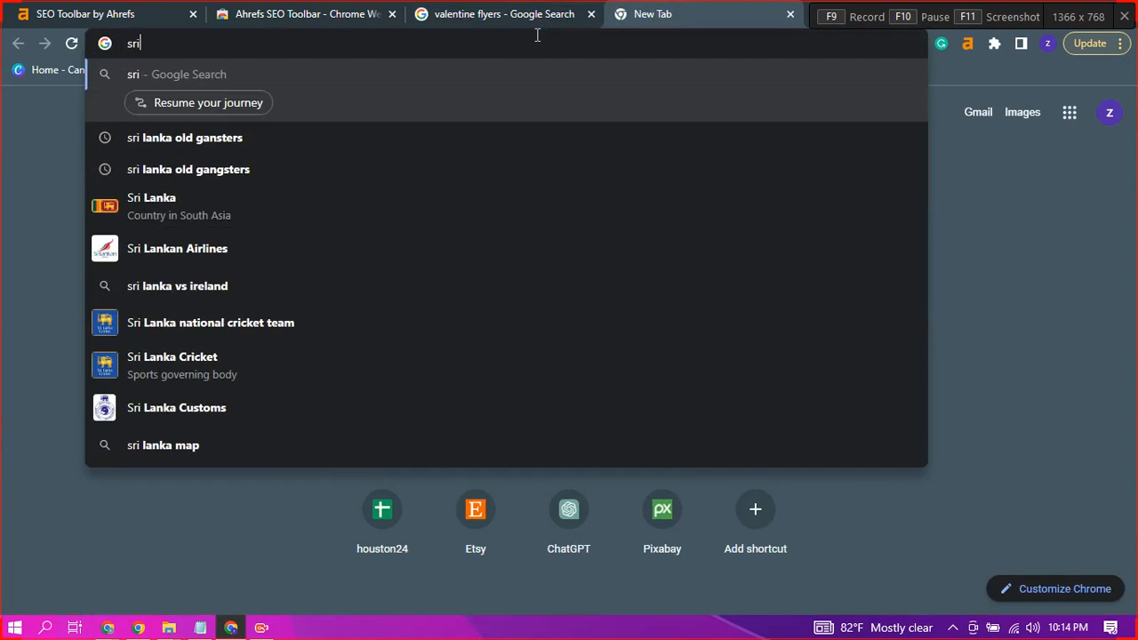